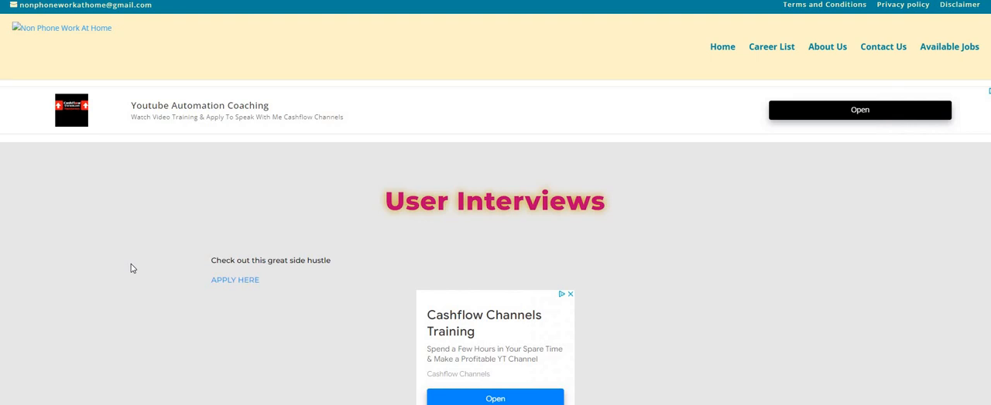
mouse_move(135, 267)
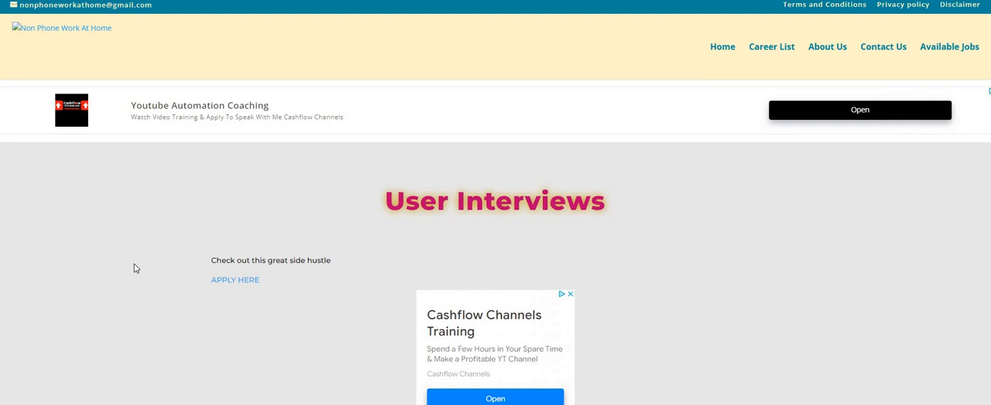
mouse_move(152, 333)
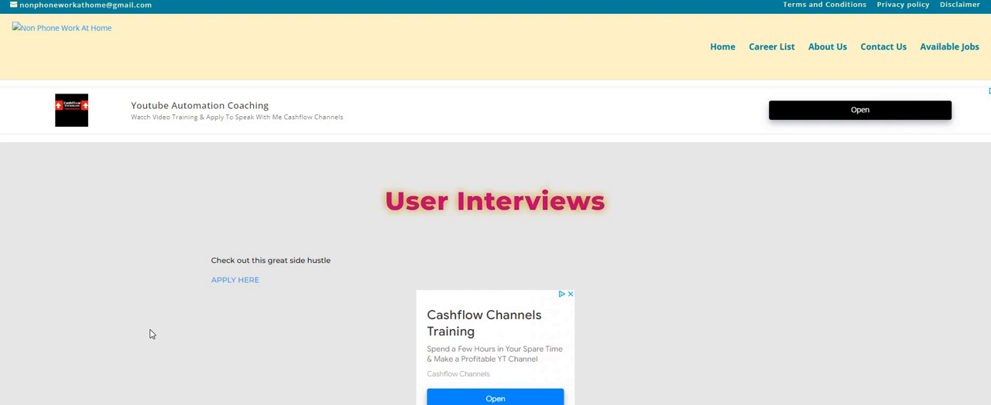
Step: Follow the side hustle post's 'APPLY HERE' link to the User Interviews paid studies page
left_click(570, 294)
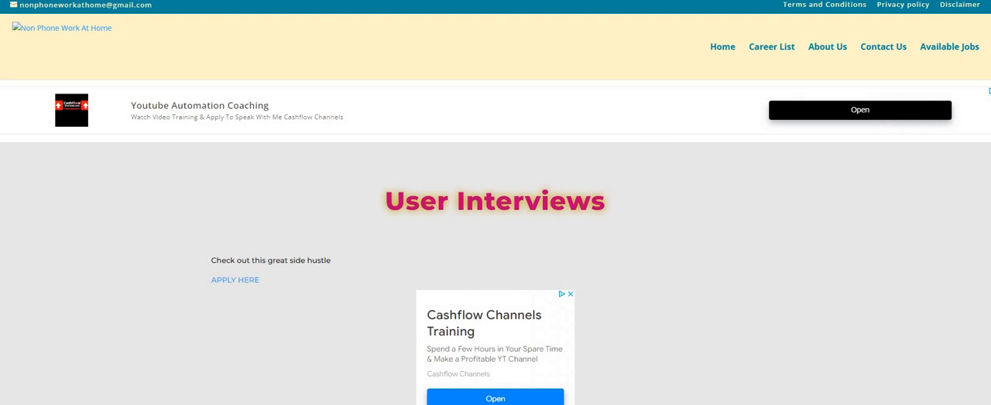
left_click(234, 279)
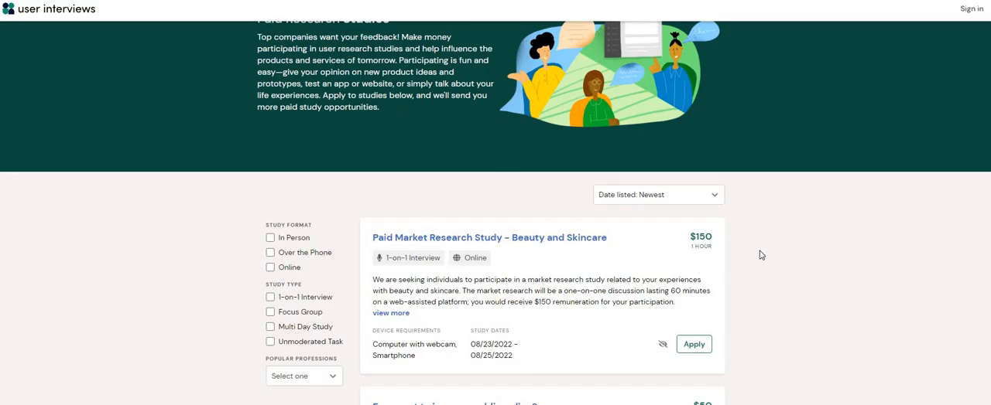
mouse_move(805, 248)
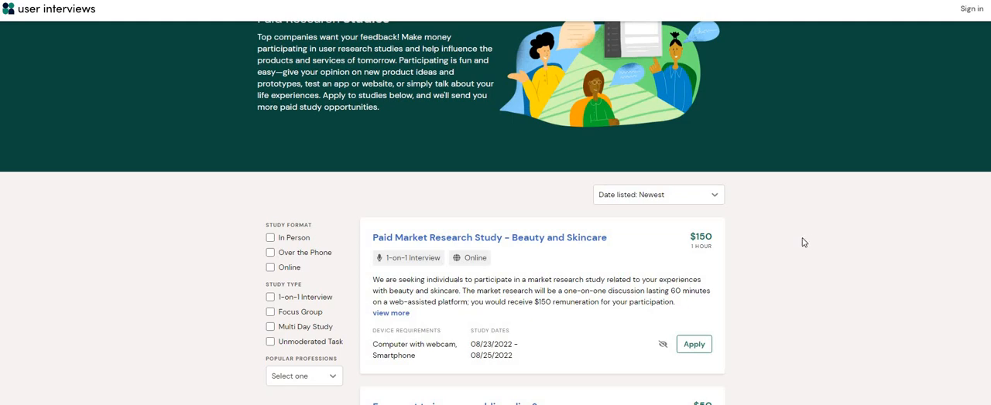
Step: Scroll the listing to show the $50 public policy and $20 user research study cards
scroll("down", 3)
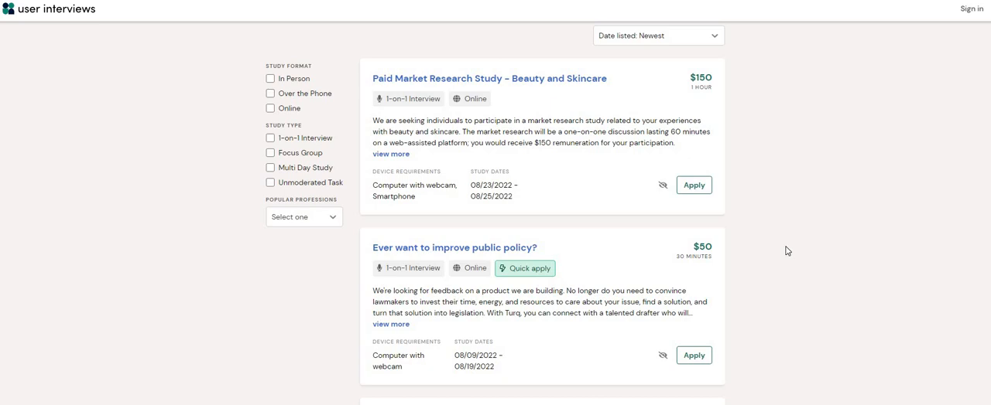
mouse_move(756, 251)
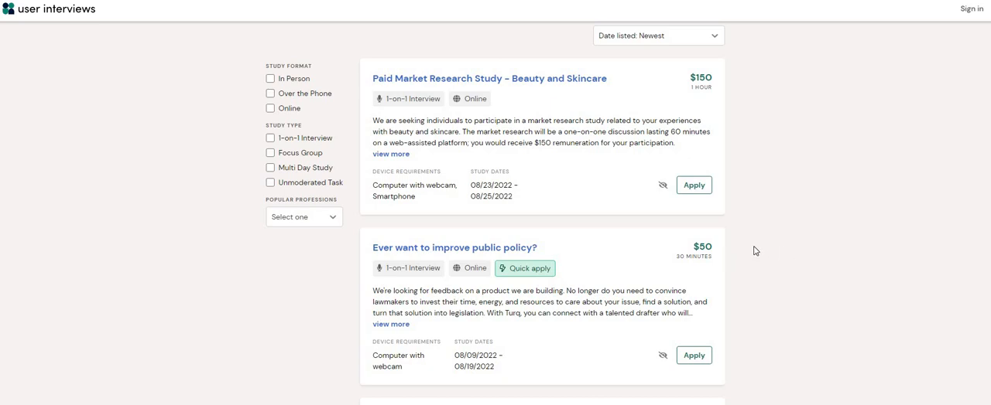
scroll("down", 3)
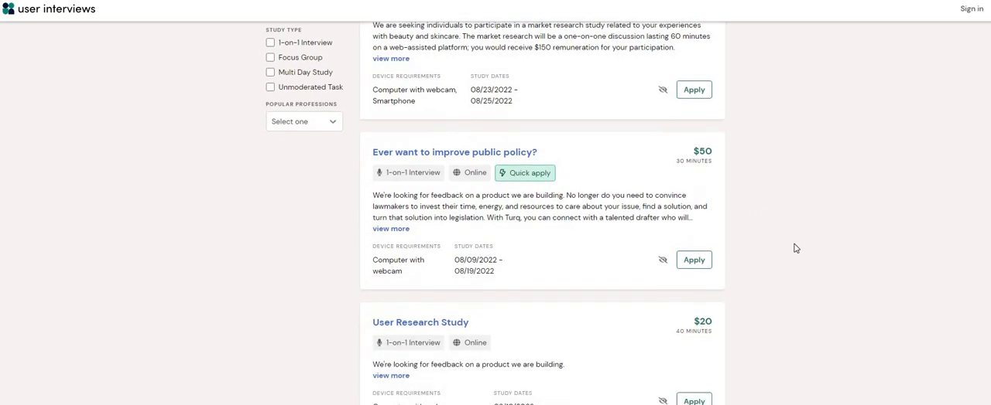
Step: Scroll further to the $100 Seeking Benefits Consultants and $50 dating focus group cards
scroll("down", 3)
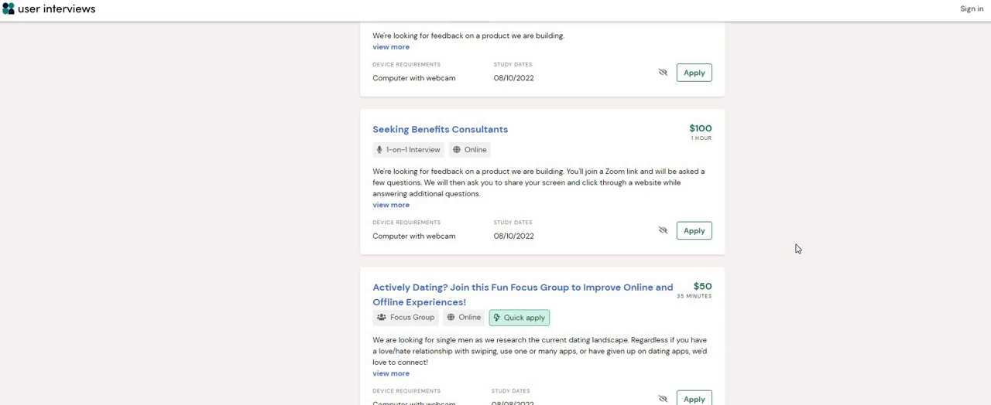
mouse_move(800, 248)
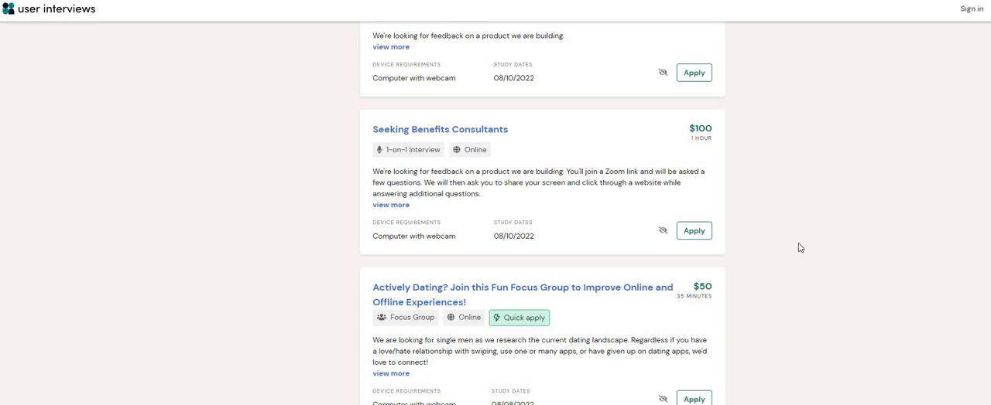
mouse_move(797, 249)
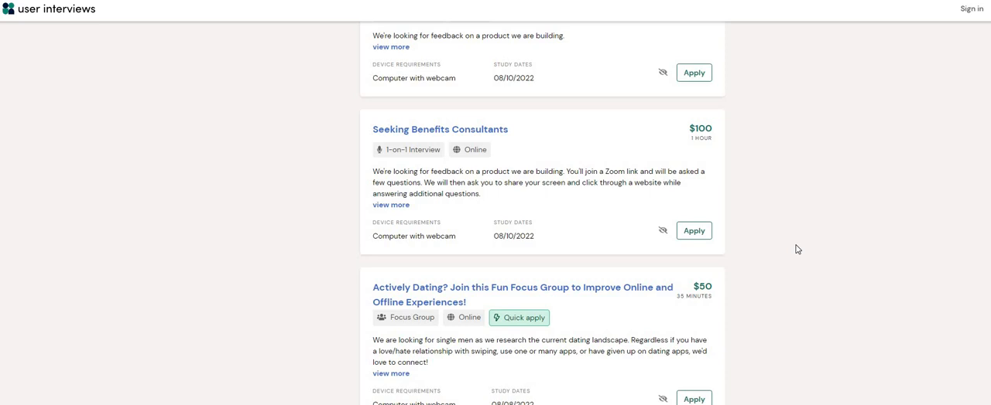
mouse_move(256, 343)
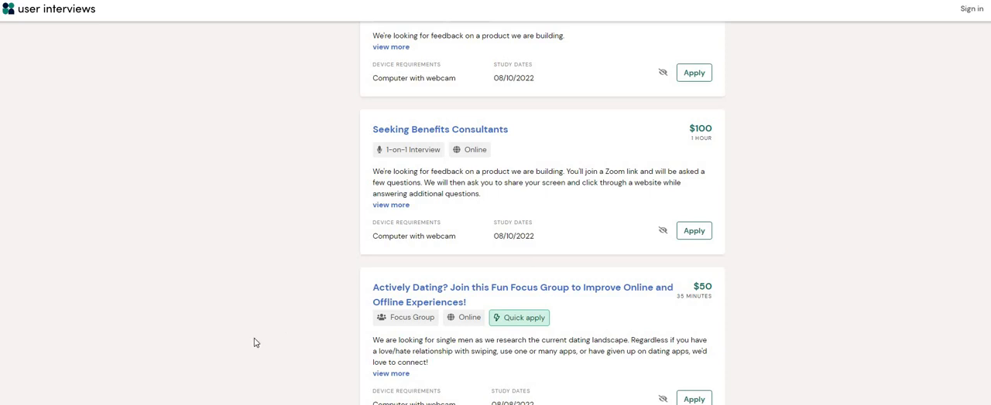
mouse_move(208, 313)
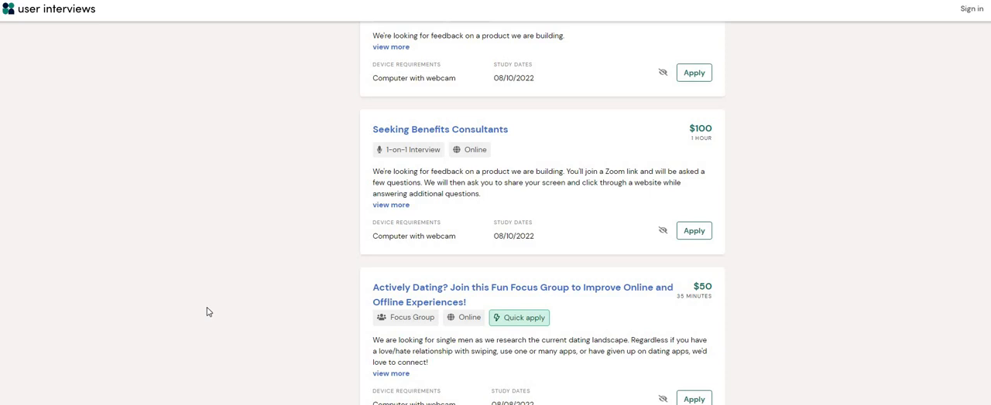
mouse_move(143, 399)
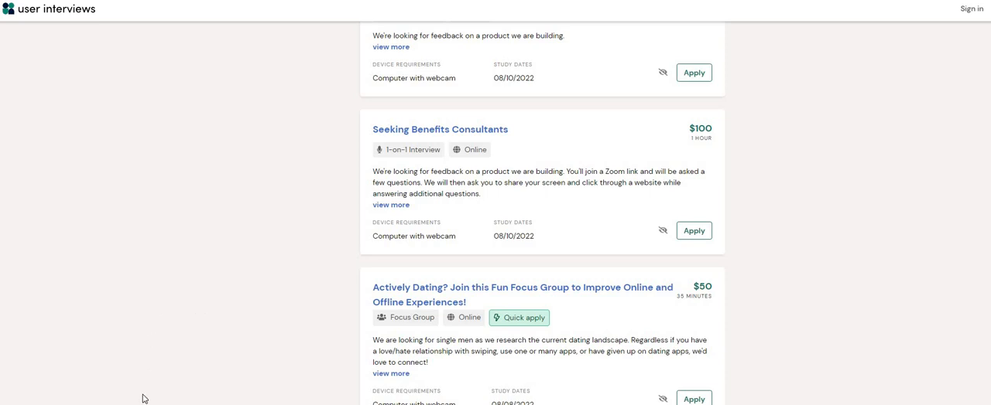